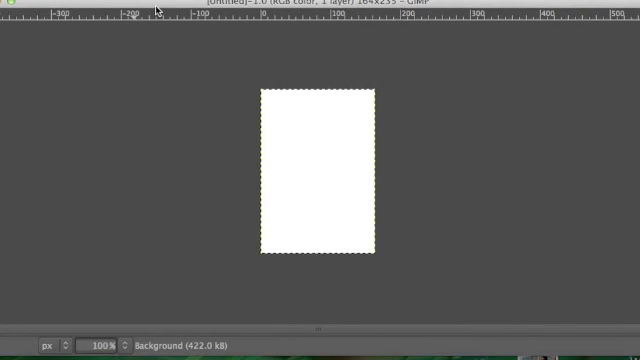
{"action": "mouse_move", "coordinate": [282, 120]}
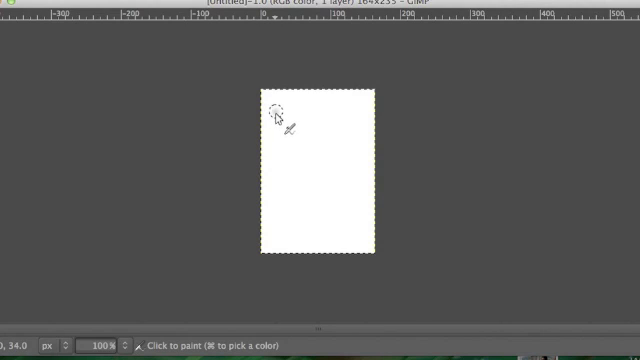
Brush a gray looping spiral at top left and a wavy gray line down the right side.
{"action": "left_click_drag", "start_coordinate": [284, 110], "coordinate": [310, 144]}
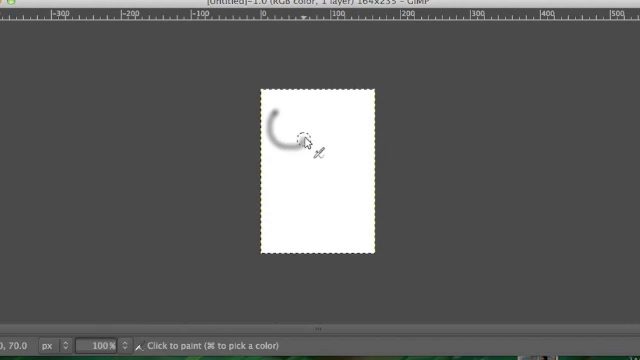
{"action": "left_click_drag", "start_coordinate": [284, 132], "coordinate": [310, 156]}
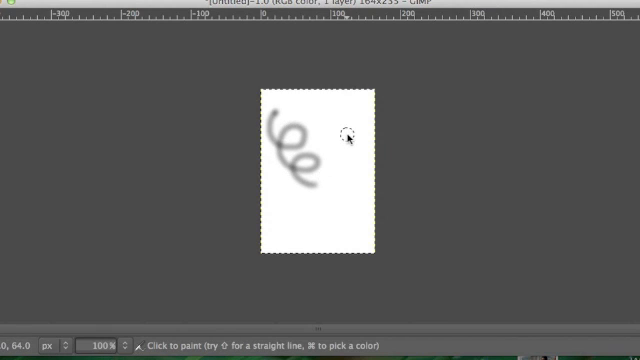
{"action": "mouse_move", "coordinate": [340, 104]}
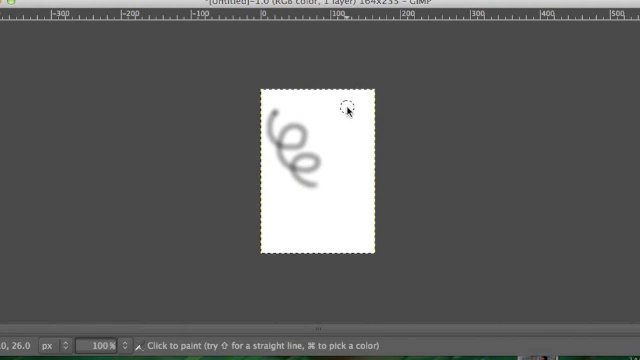
{"action": "left_click", "coordinate": [340, 114]}
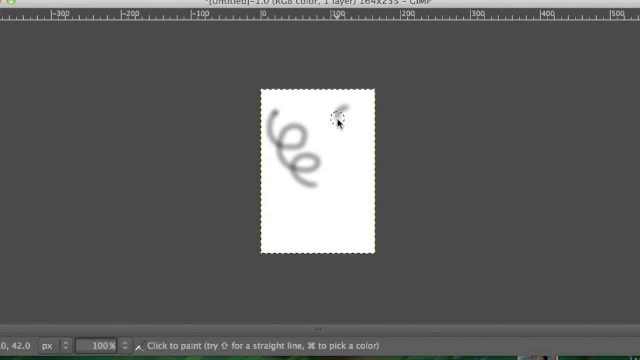
{"action": "left_click_drag", "start_coordinate": [336, 112], "coordinate": [344, 184]}
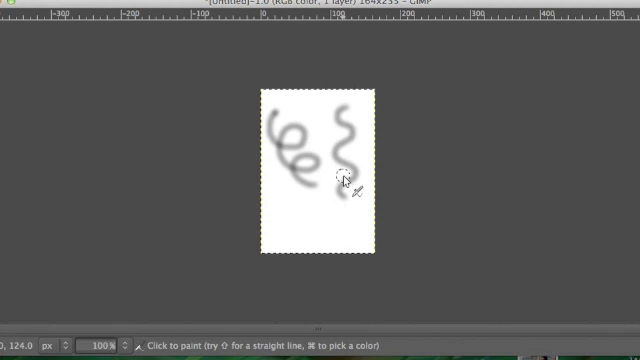
{"action": "mouse_move", "coordinate": [248, 114]}
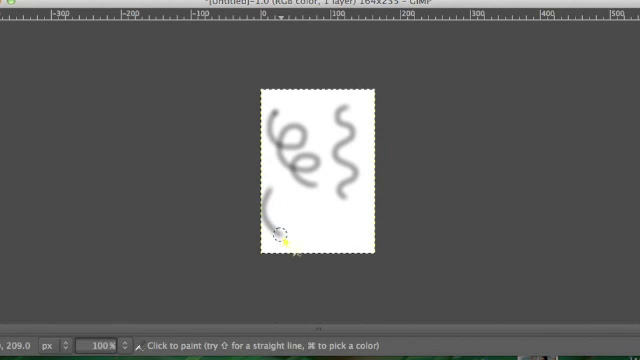
Paint a short gray curve at bottom left, then add an anchor to the open path.
{"action": "left_click_drag", "start_coordinate": [280, 240], "coordinate": [308, 200]}
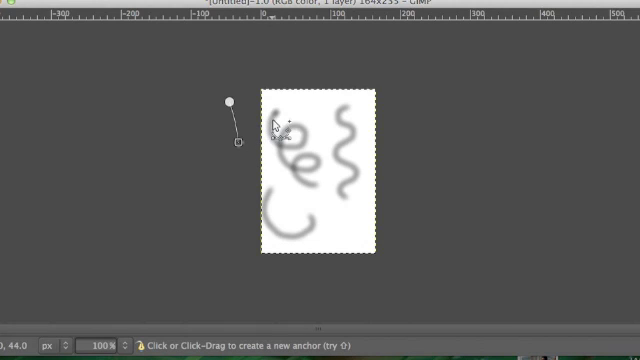
{"action": "left_click", "coordinate": [324, 180]}
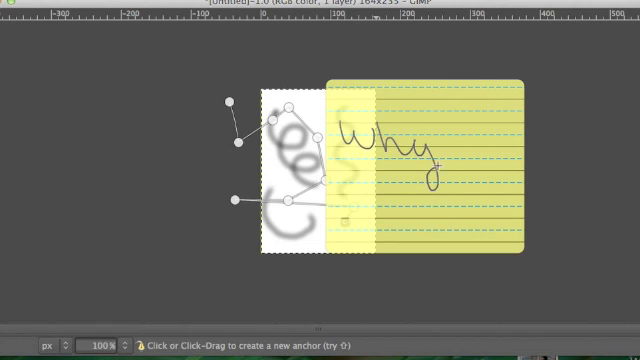
Handwrite 'Why this yellow notepa' in cursive on the Ink pad over the canvas.
{"action": "type", "text": "this"}
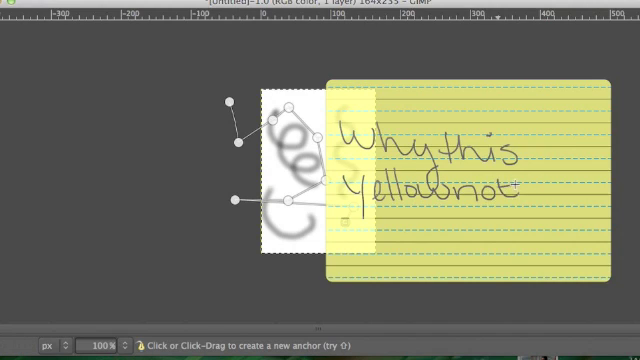
{"action": "type", "text": "epa"}
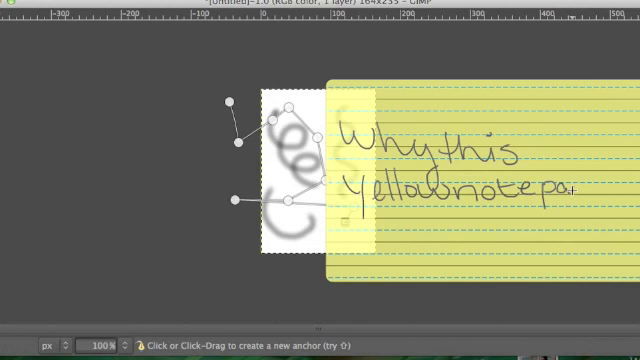